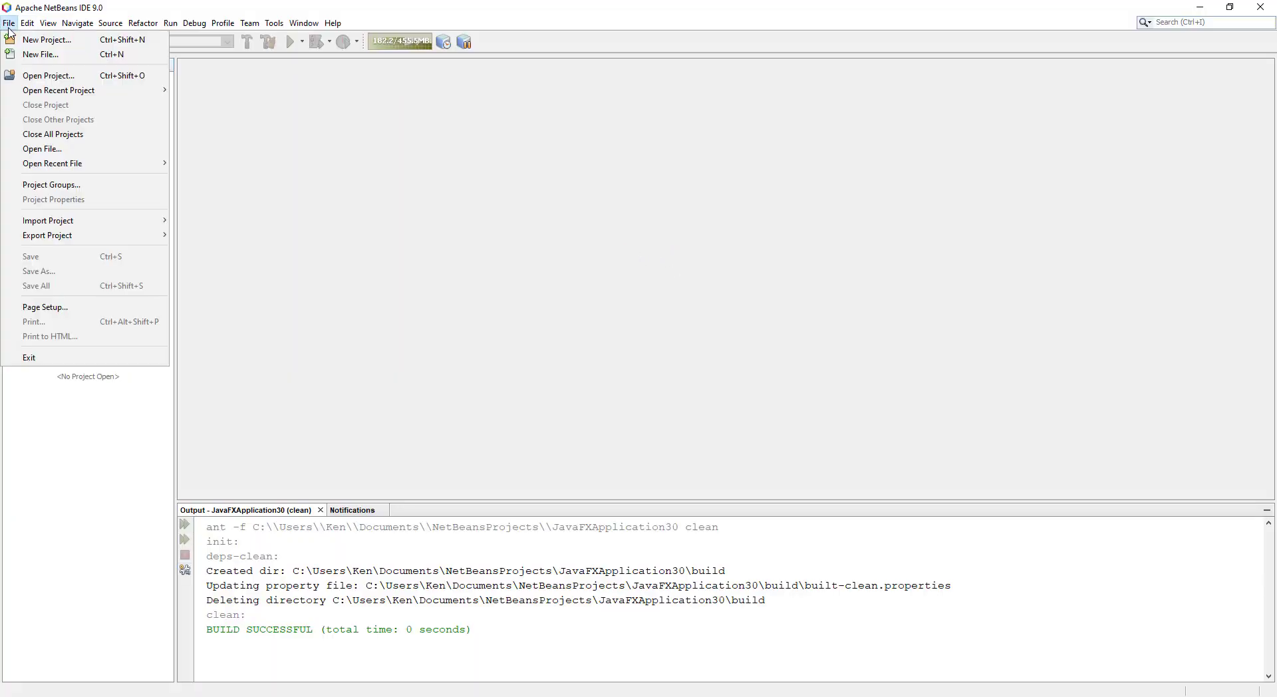
Create a JavaFX FXML Application project with the default name JavaFXApplication31.
left_click(47, 39)
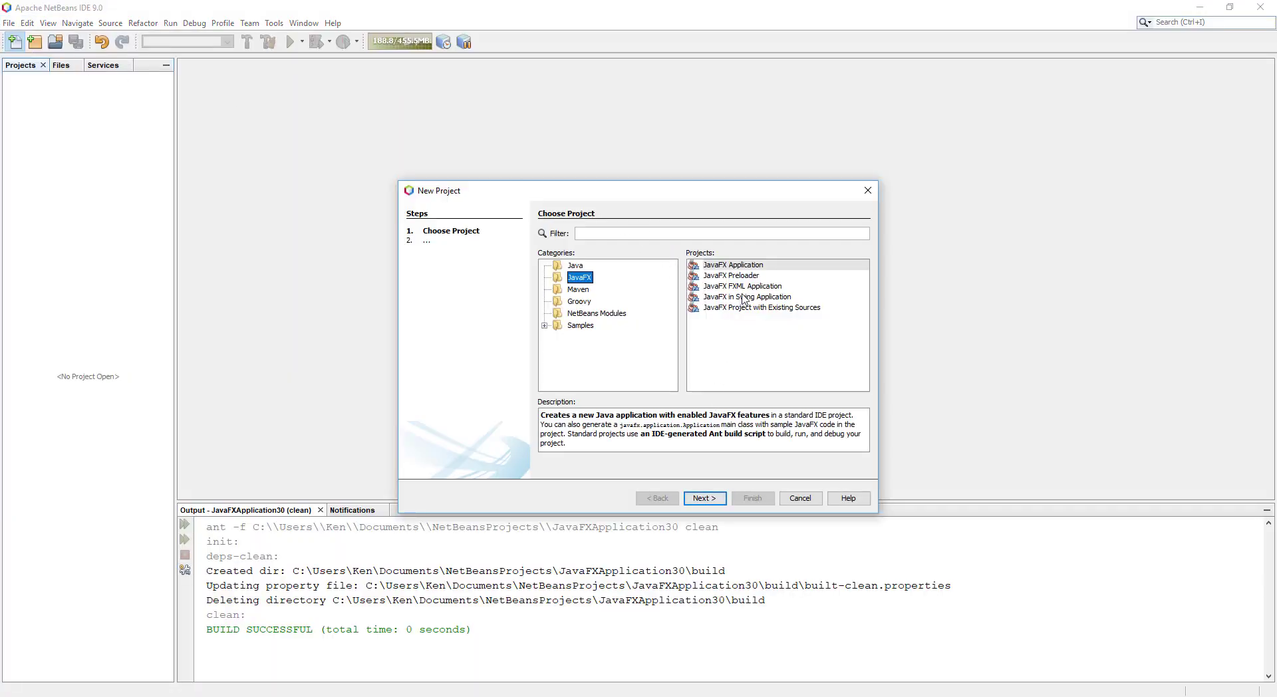
left_click(704, 498)
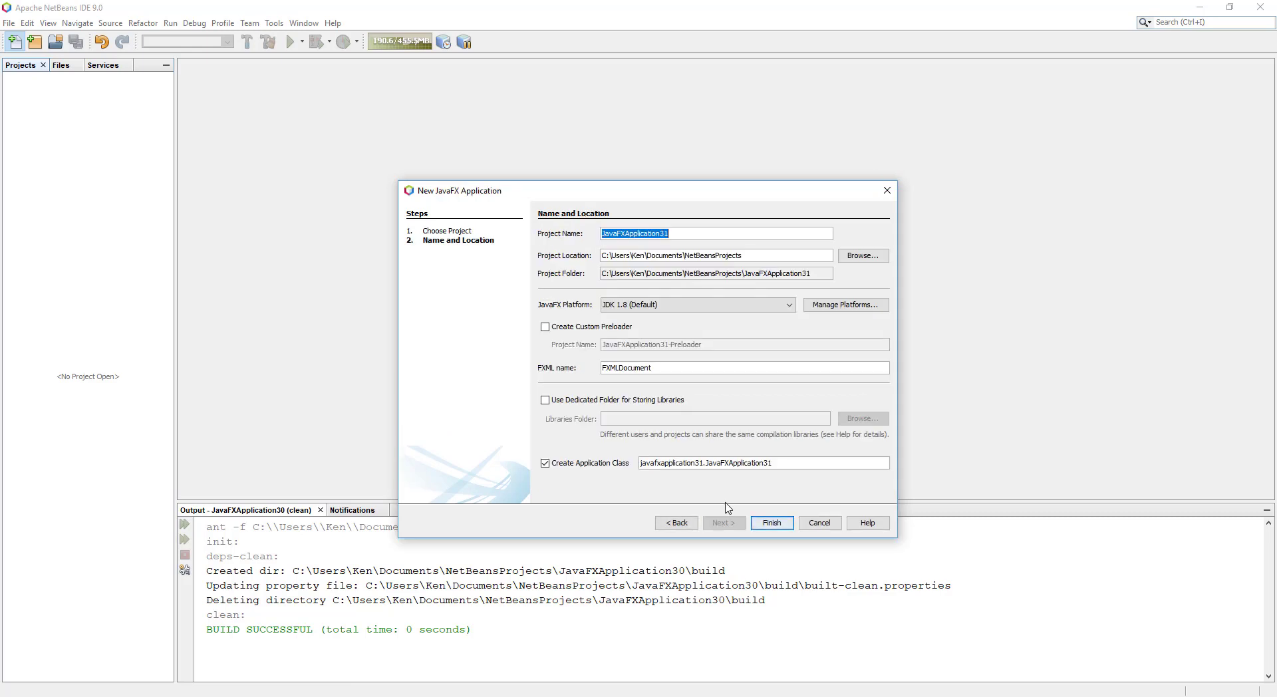
left_click(770, 523)
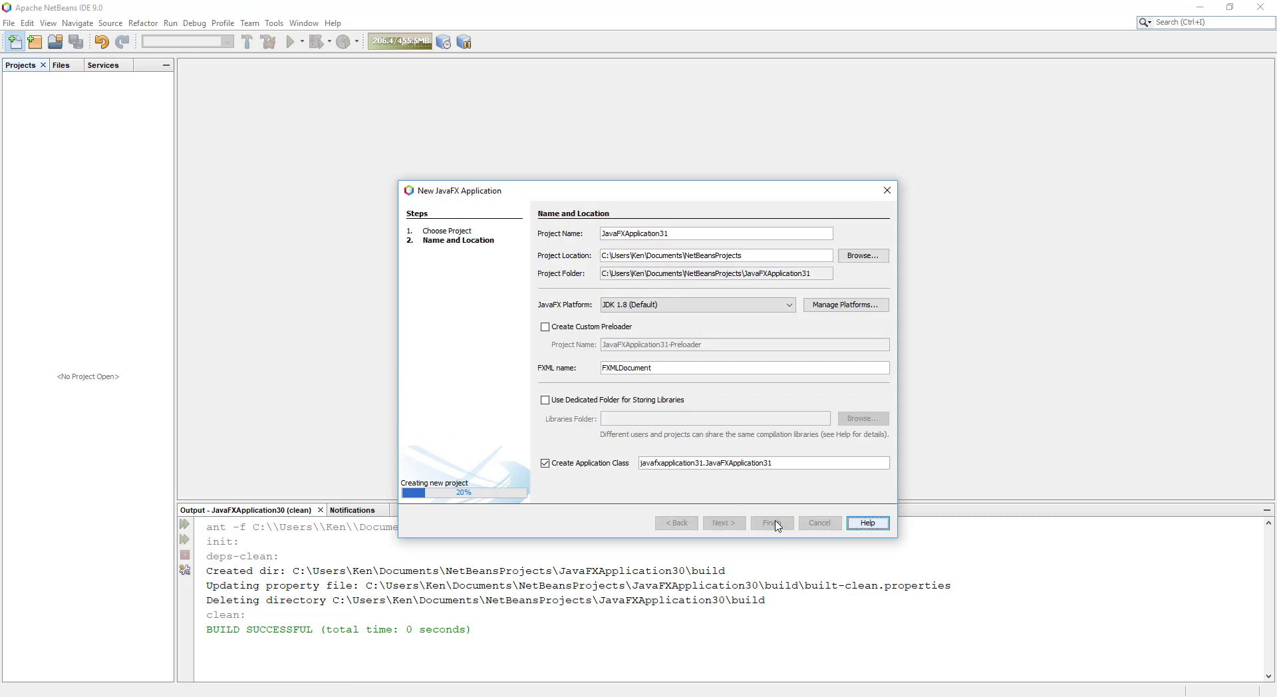
left_click(772, 522)
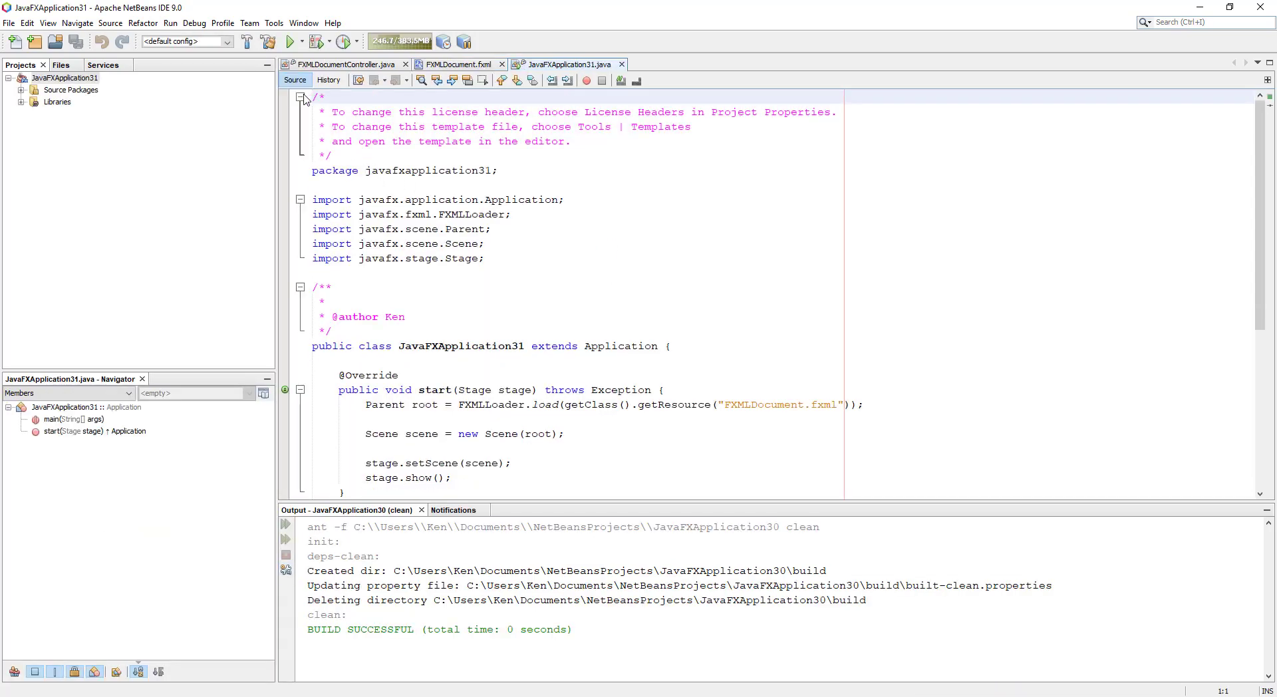
Fold the license and author comments, then expand the javafxapplication31 package.
left_click(300, 98)
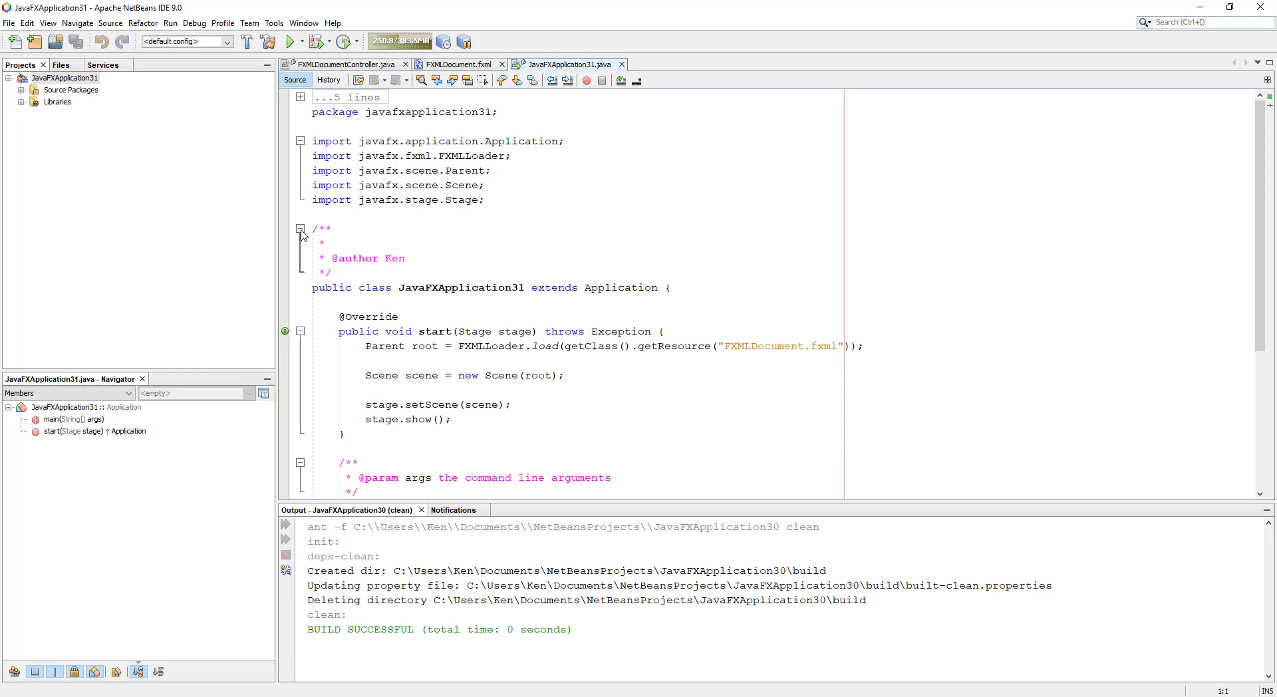
left_click(300, 229)
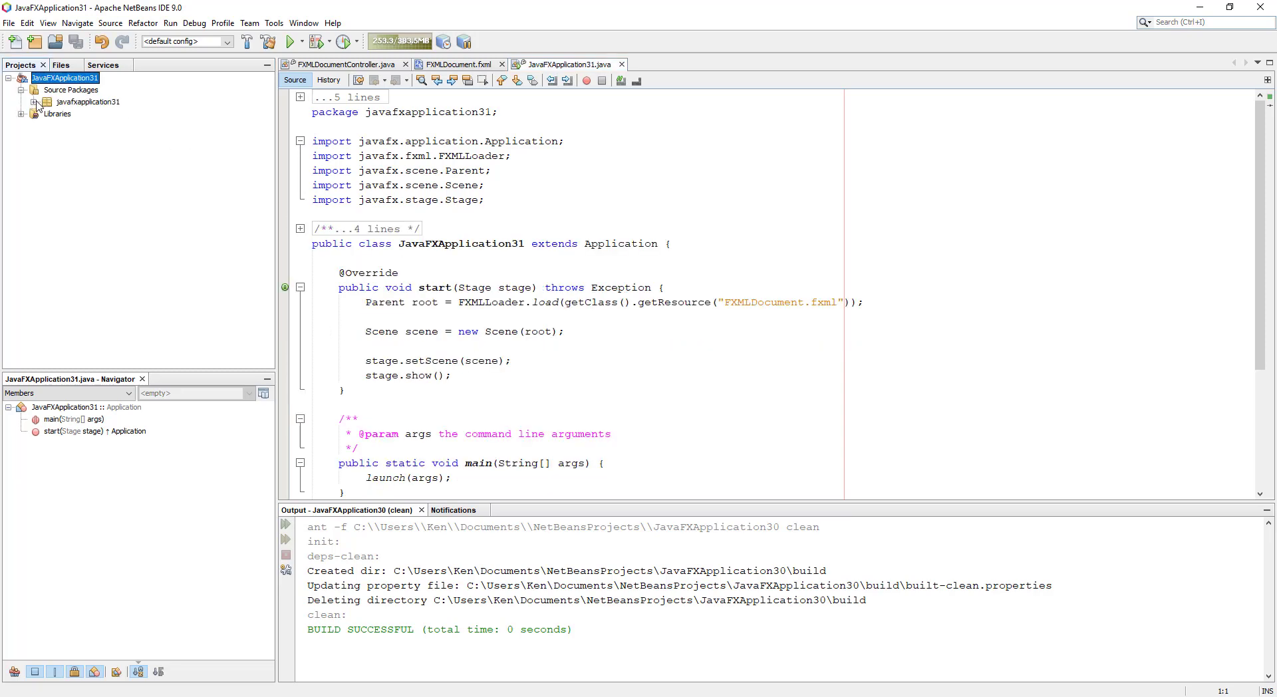
left_click(46, 102)
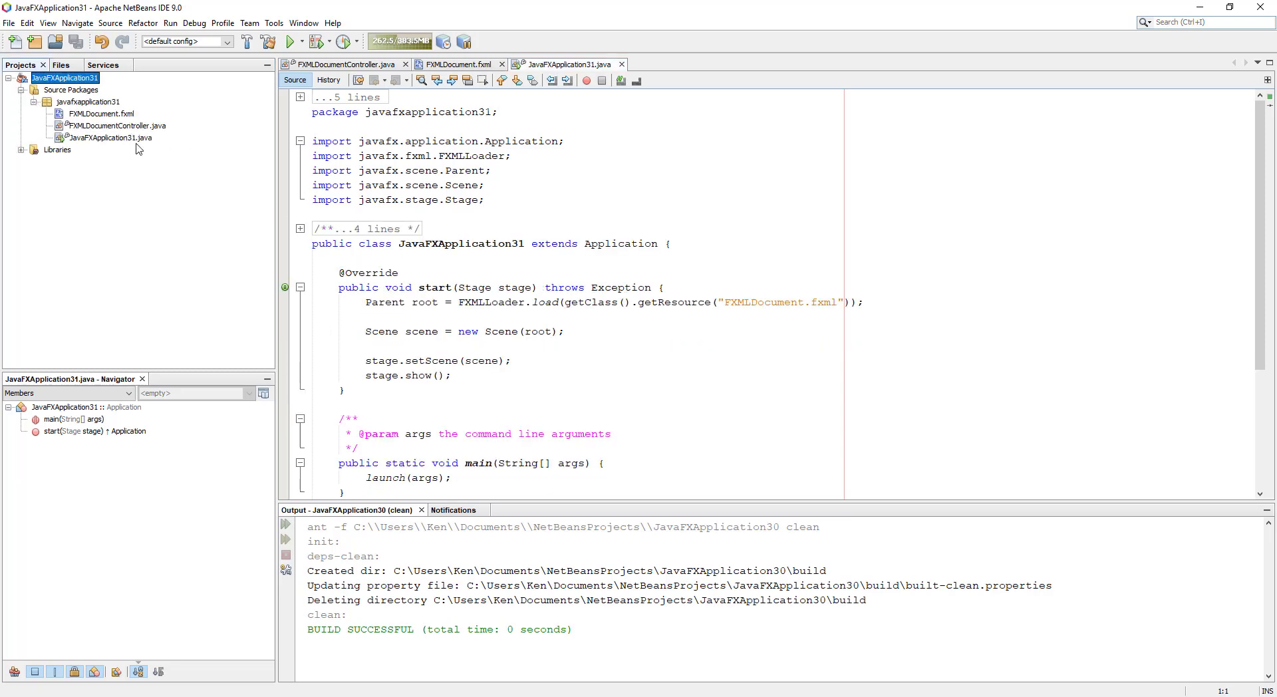
mouse_move(112, 138)
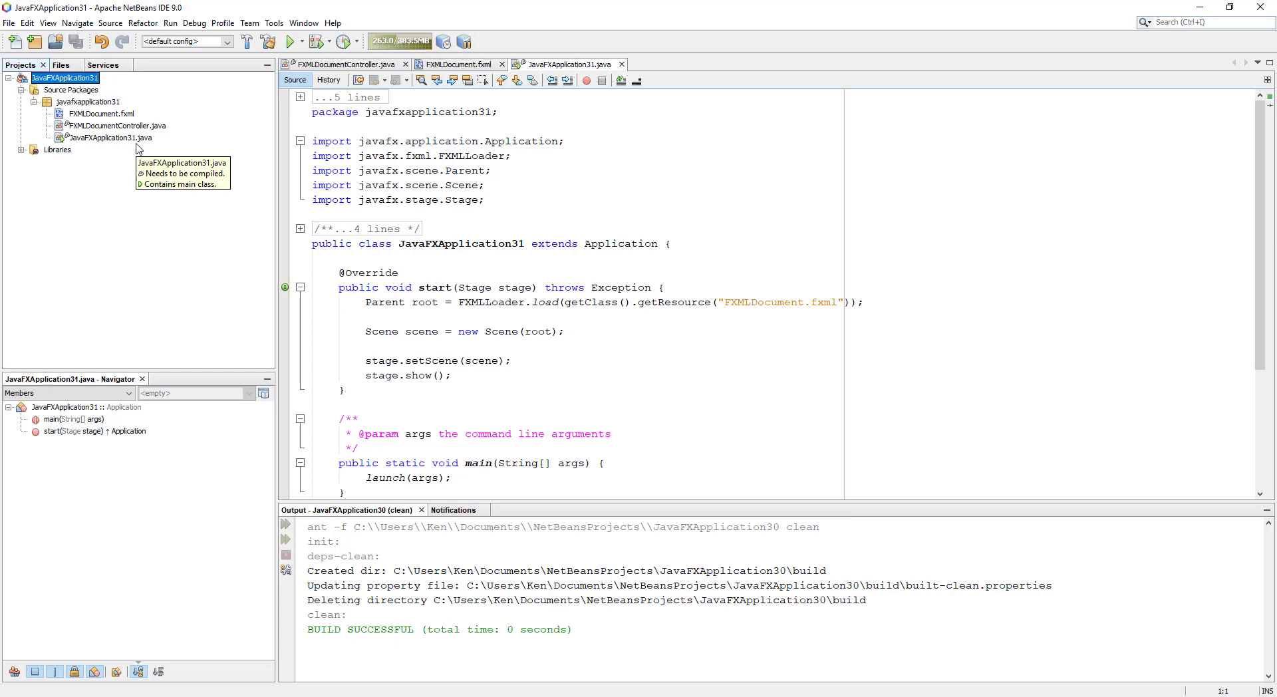
mouse_move(114, 107)
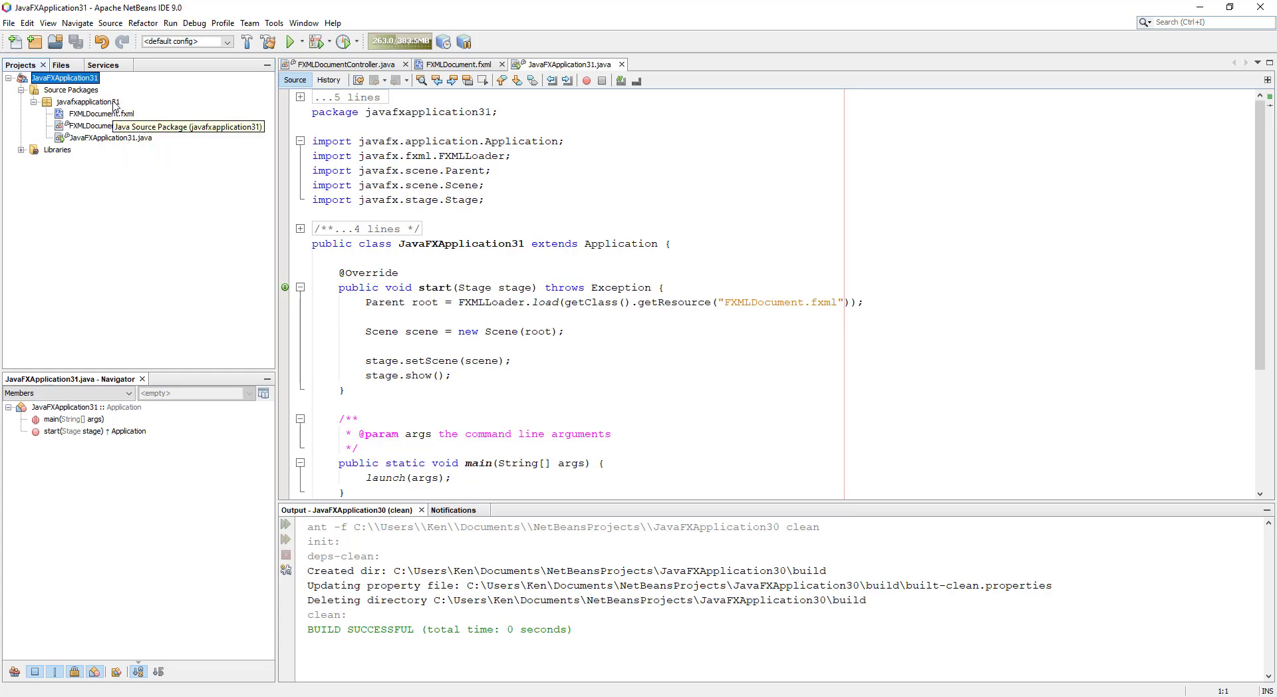
mouse_move(290, 41)
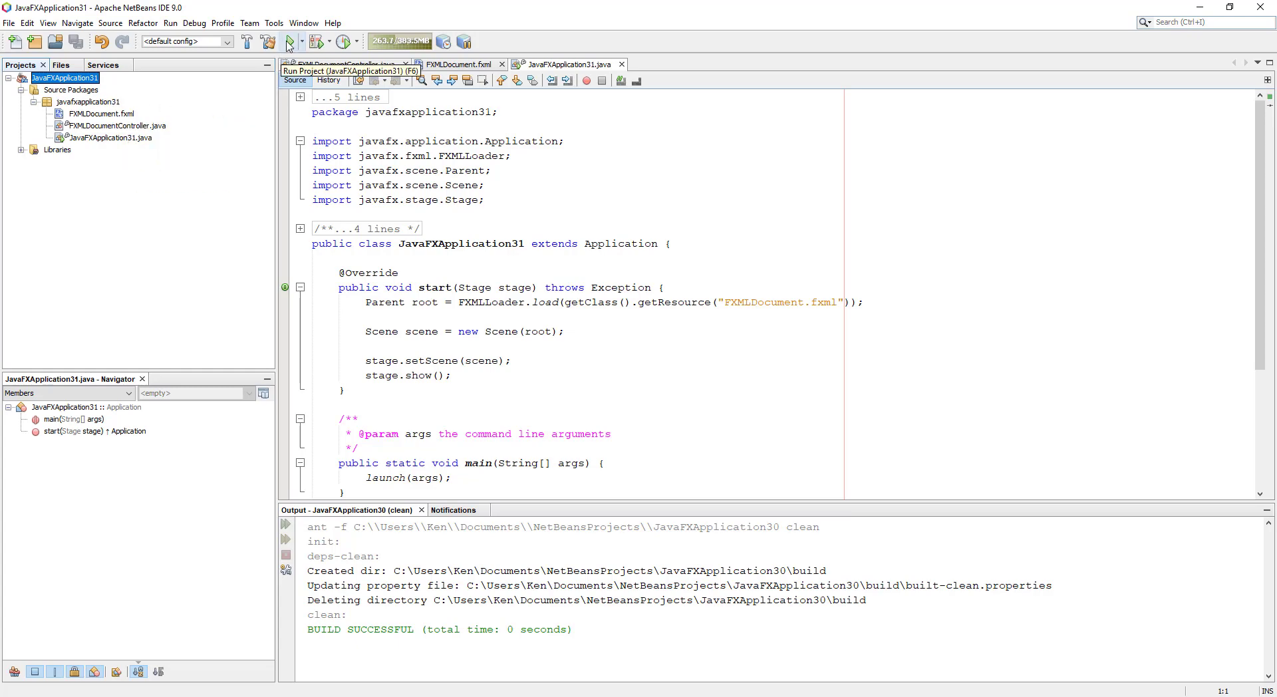
Try running the project, cancel the class chooser, then review the controller and FXMLDocument.fxml.
left_click(287, 41)
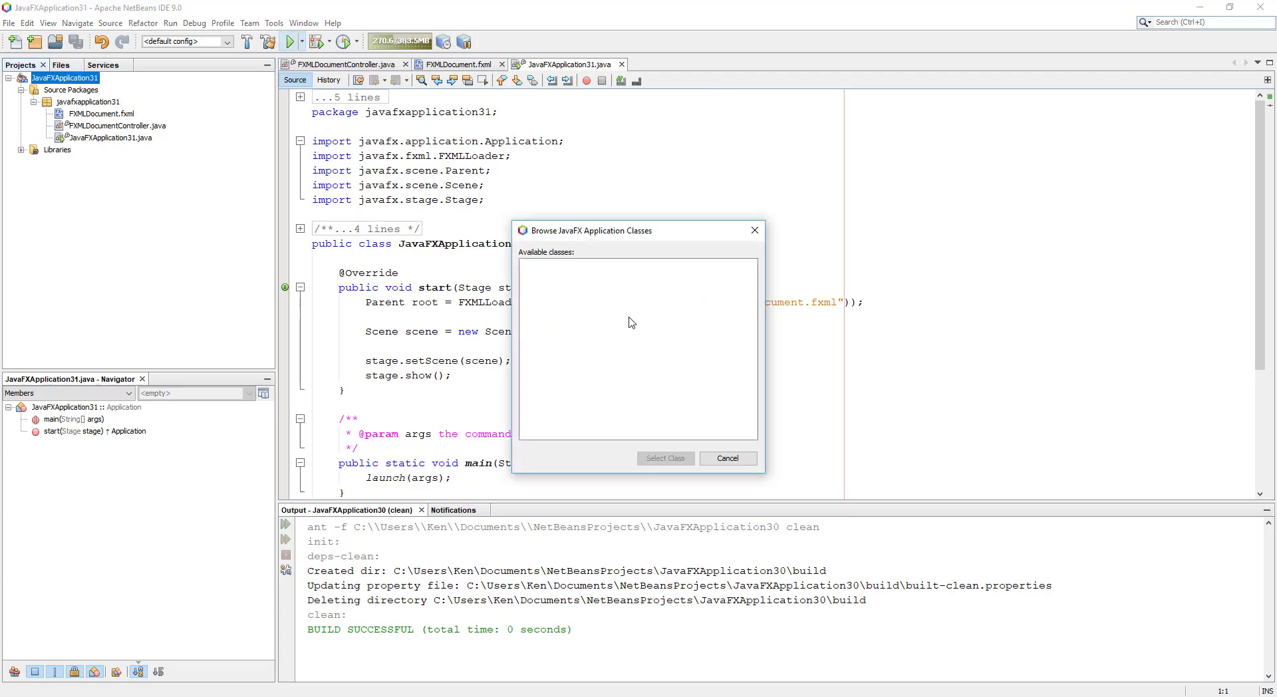
left_click(727, 458)
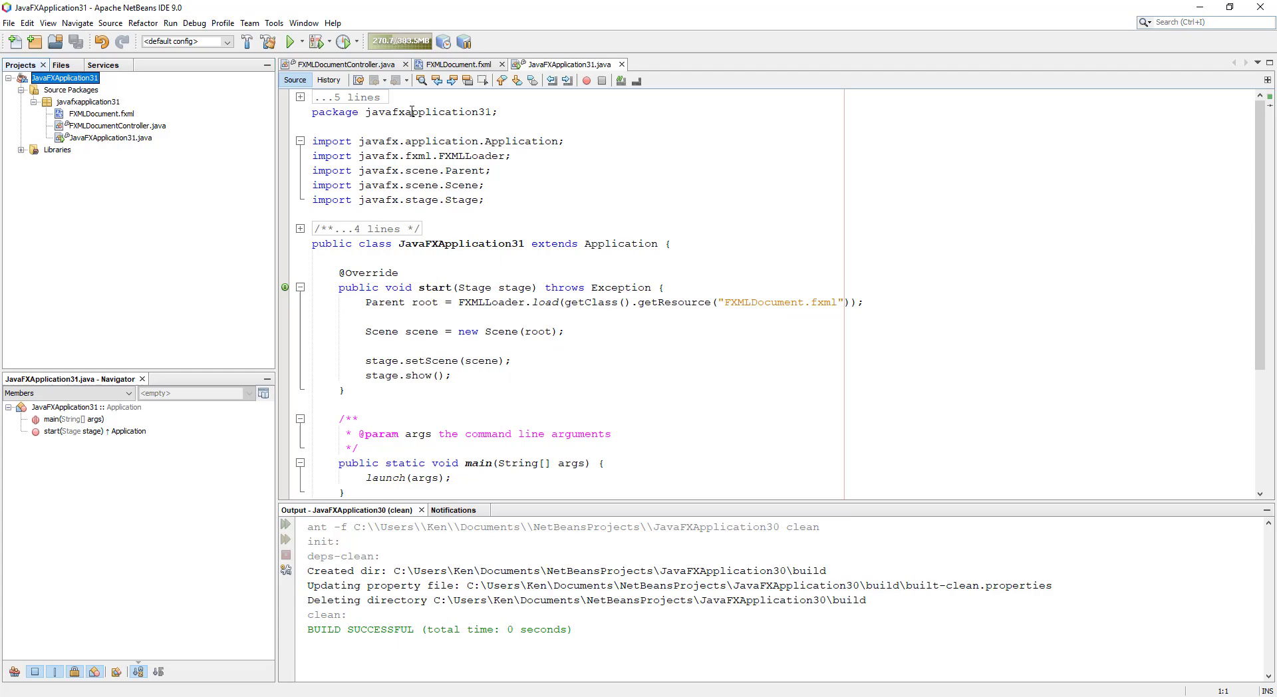
left_click(344, 64)
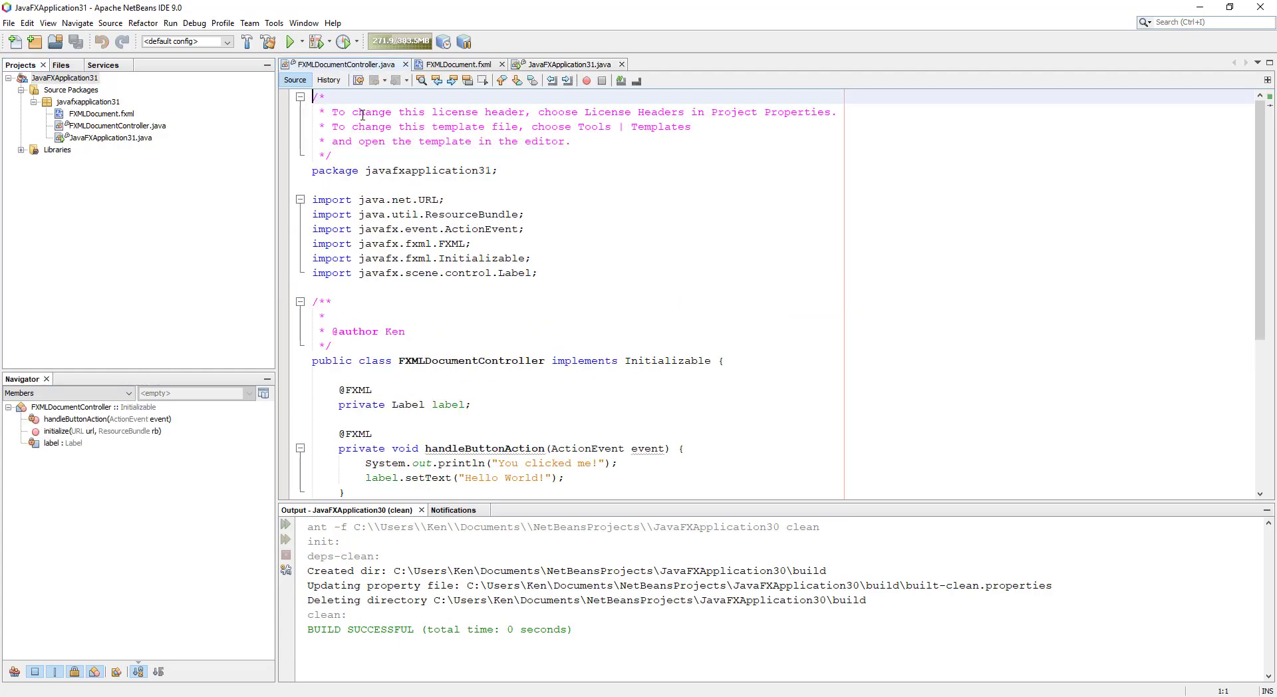
scroll("down", 3)
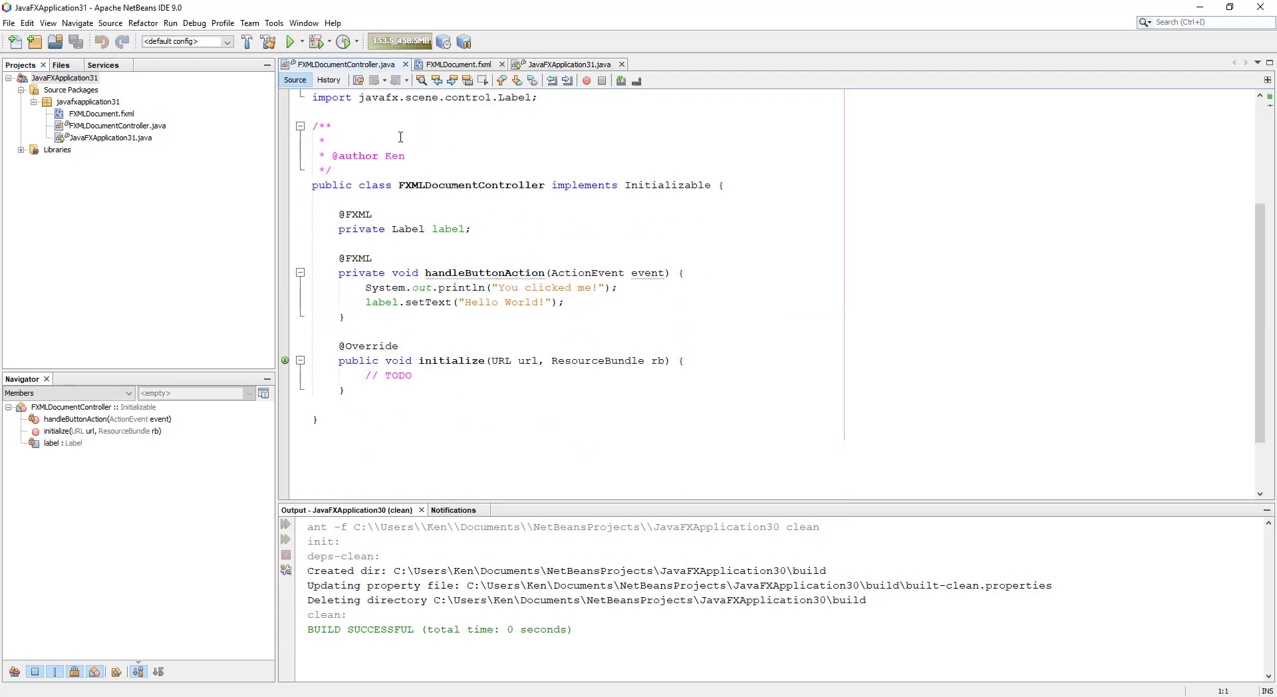
left_click(460, 64)
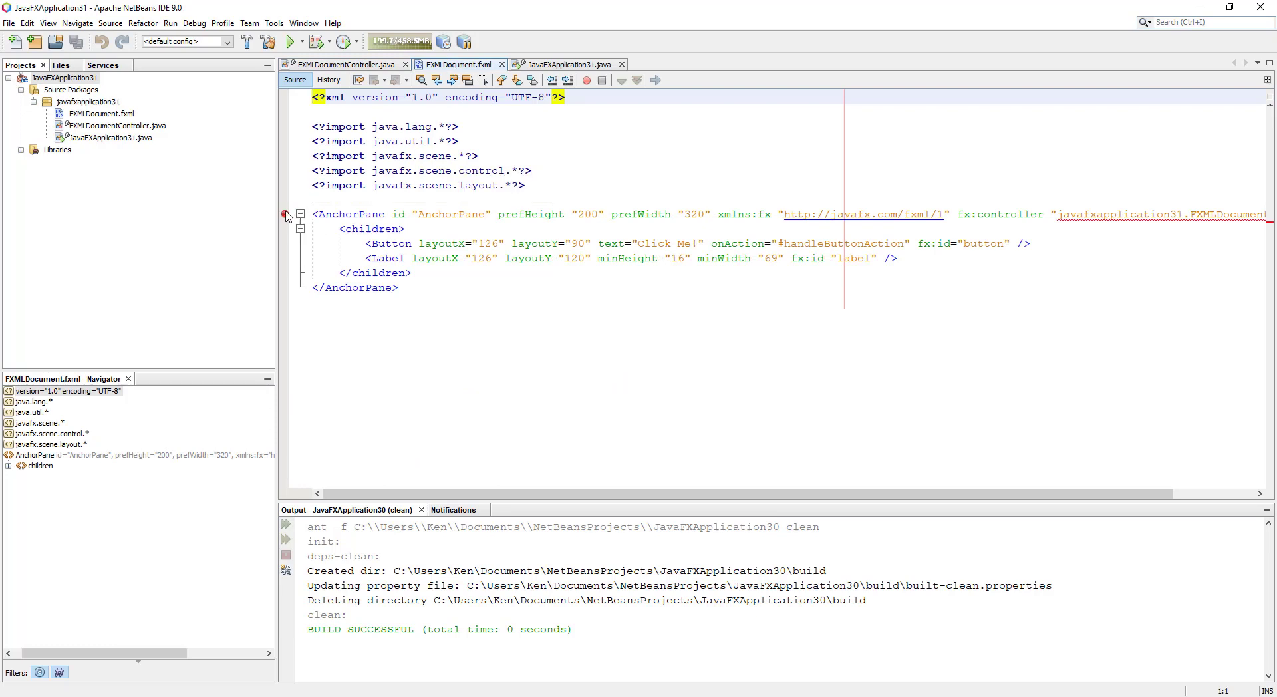
mouse_move(285, 214)
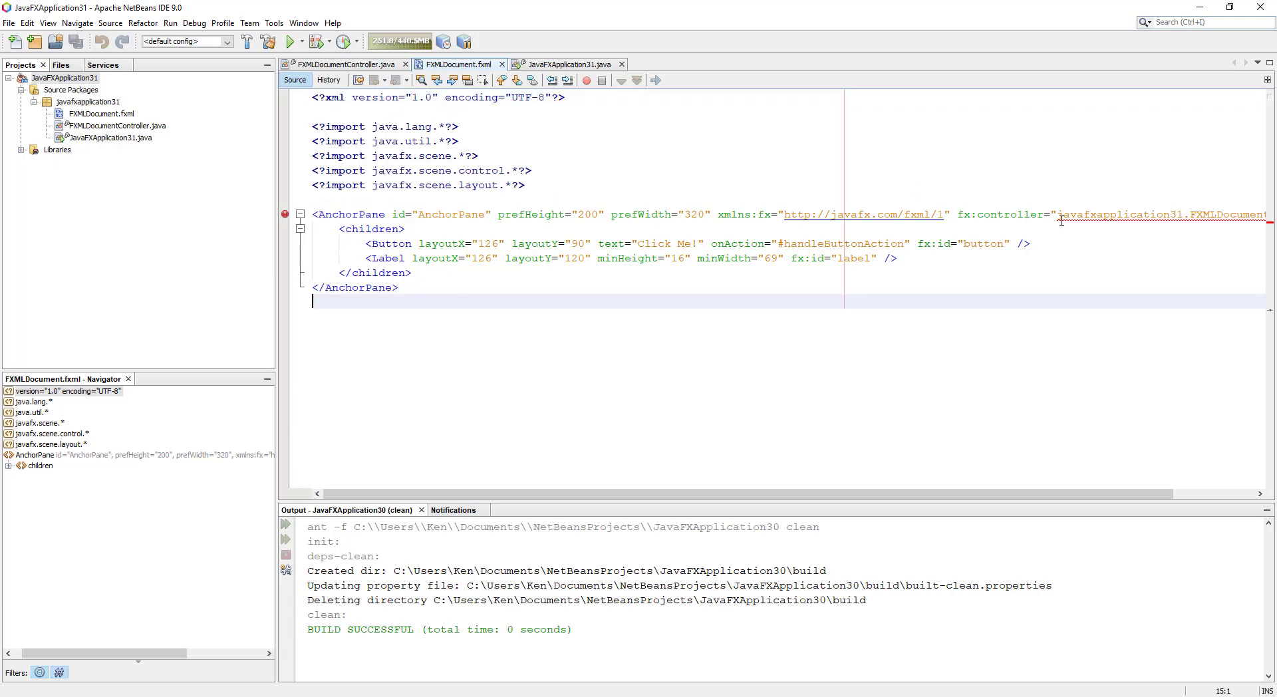
Check the flagged fx:controller reference, then return to FXMLDocumentController.java.
scroll("right", 3)
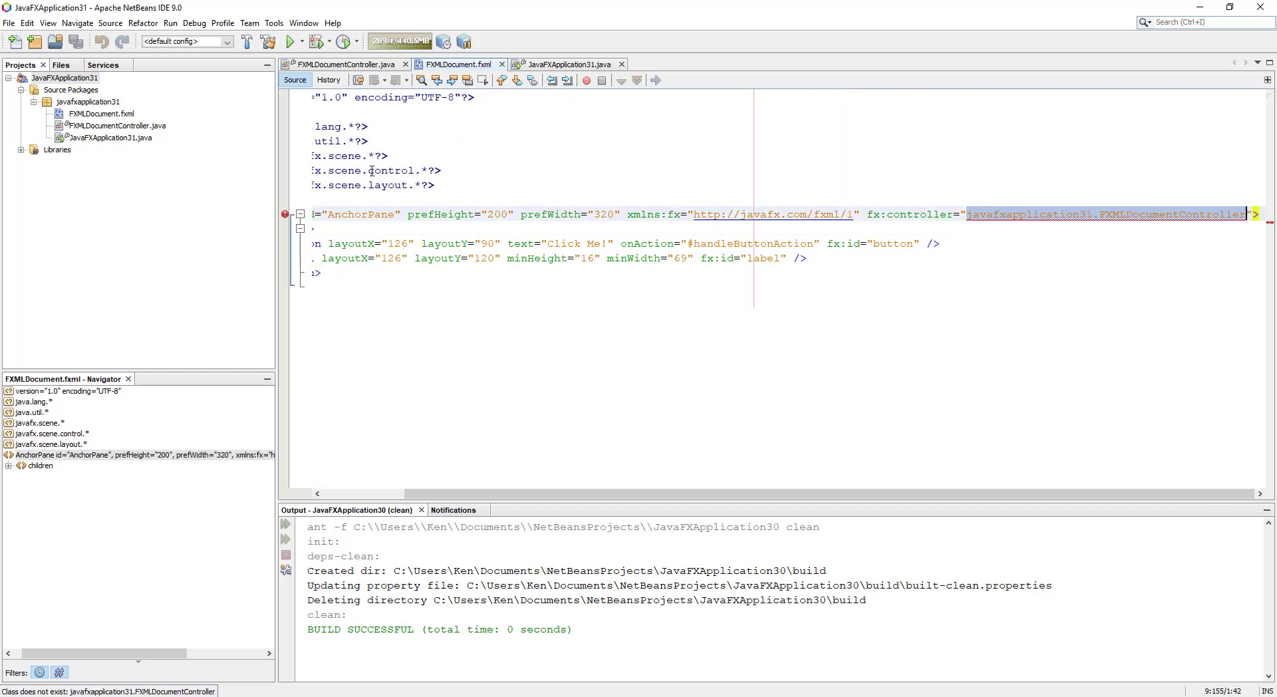
left_click(342, 65)
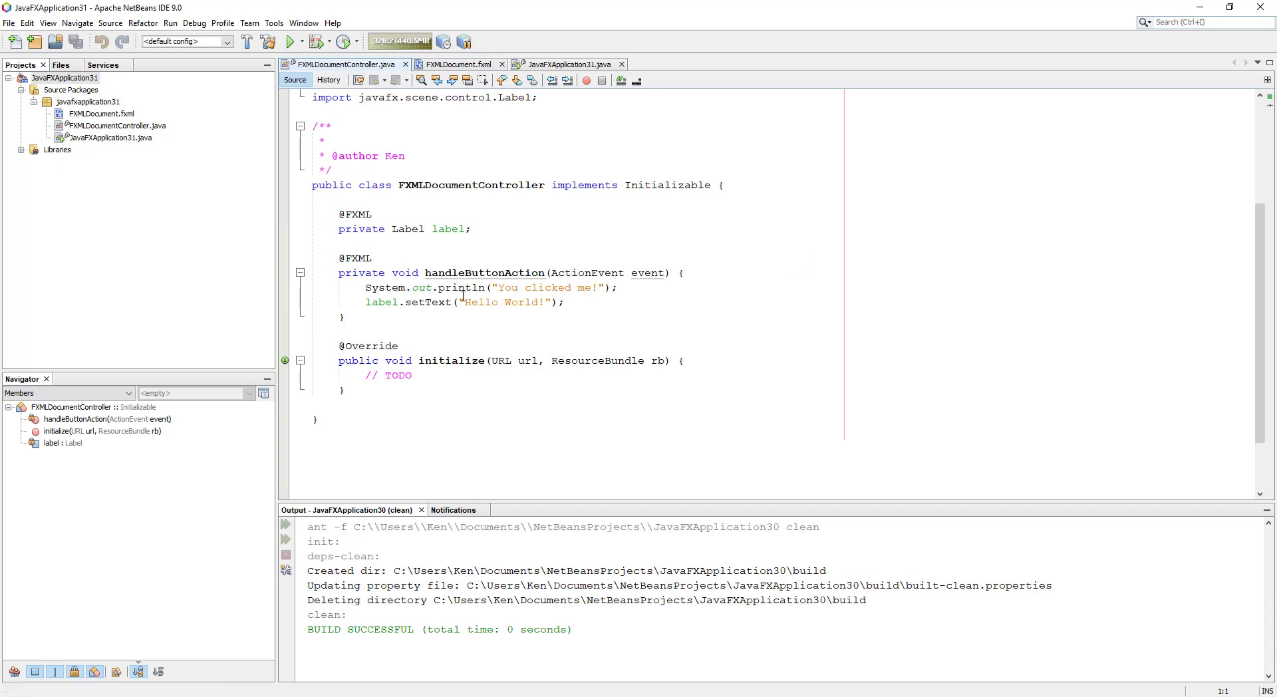
In JavaFXApplication31.java, select the FXMLDocument name in the getResource path.
scroll("up", 3)
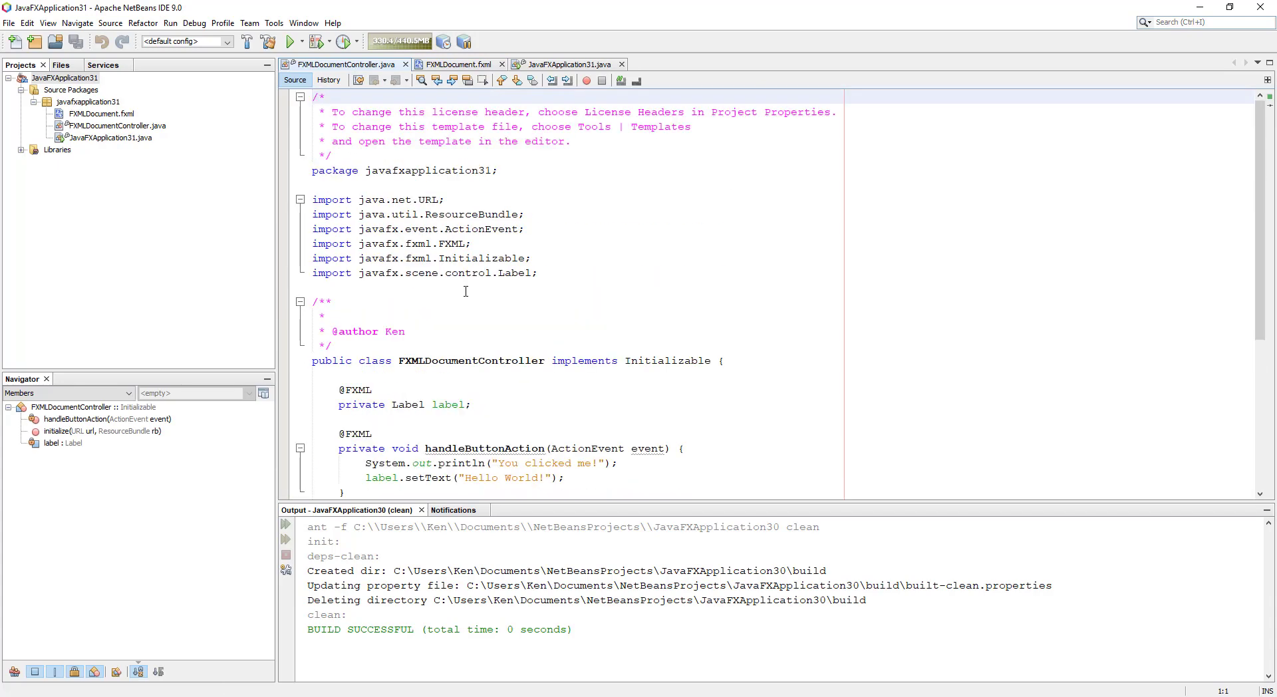
left_click(566, 65)
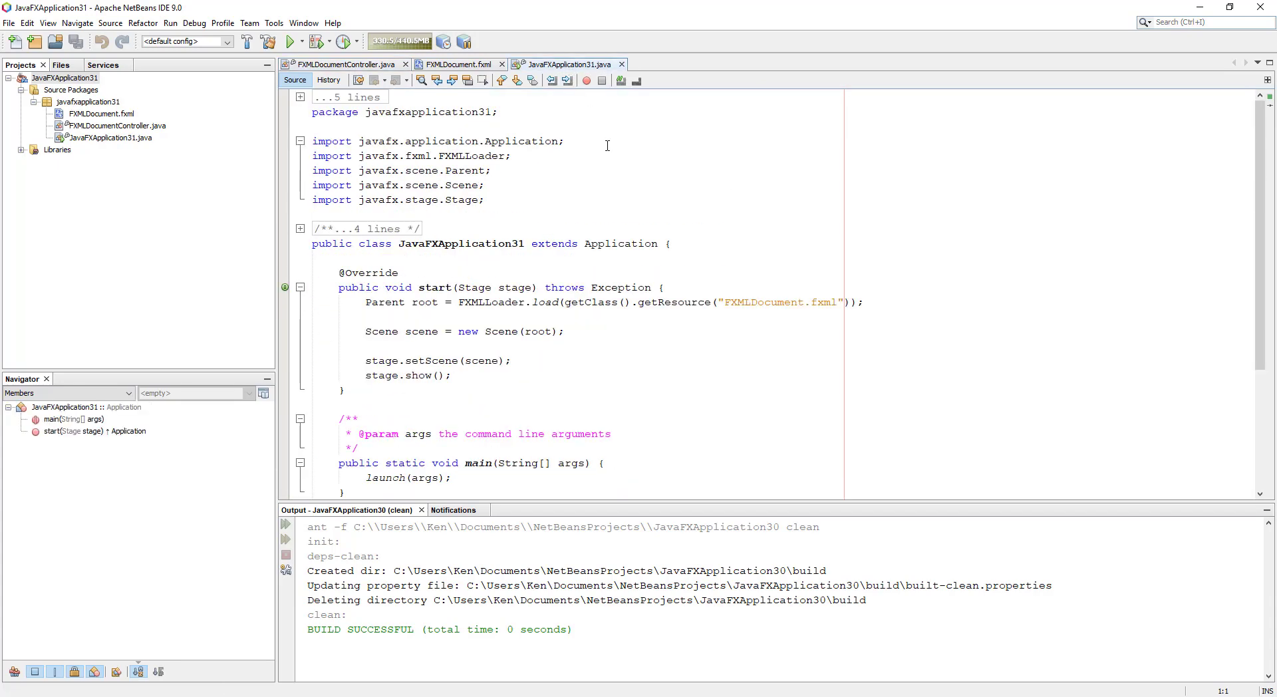
mouse_move(736, 317)
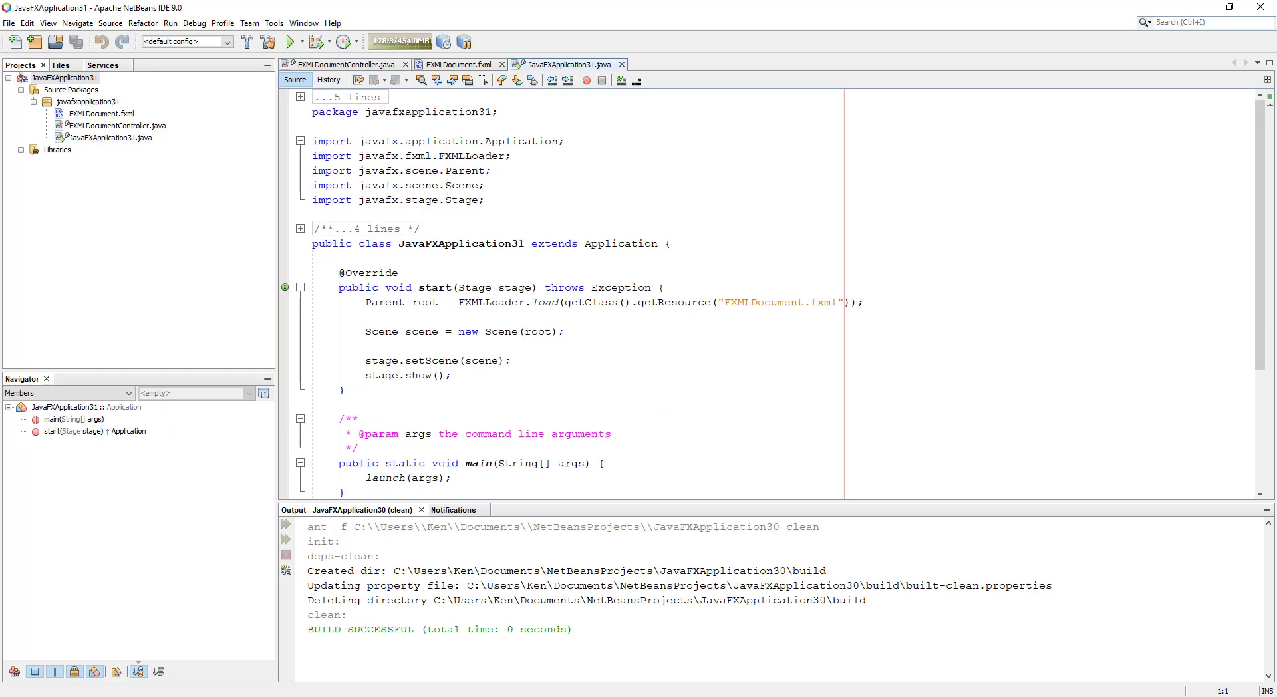
double_click(778, 302)
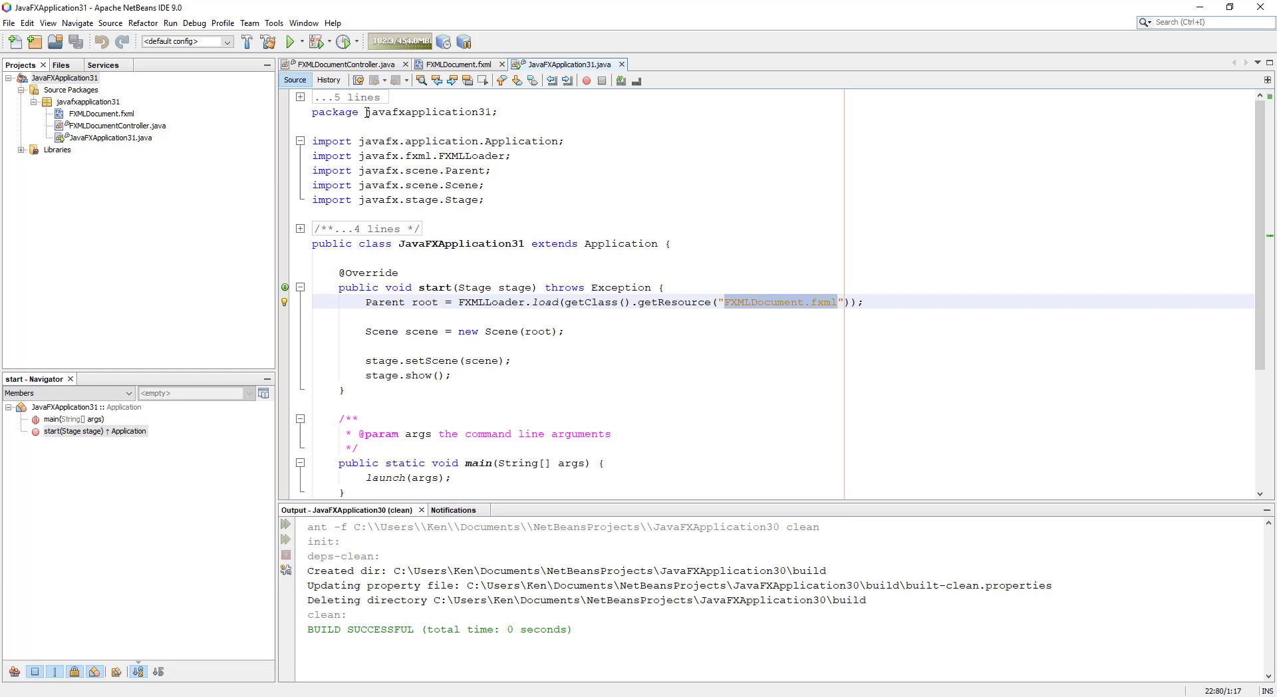
Change the load path to /javafxapplication31/FXMLDocument.fxml, save, and return to the FXML file.
left_click(429, 112)
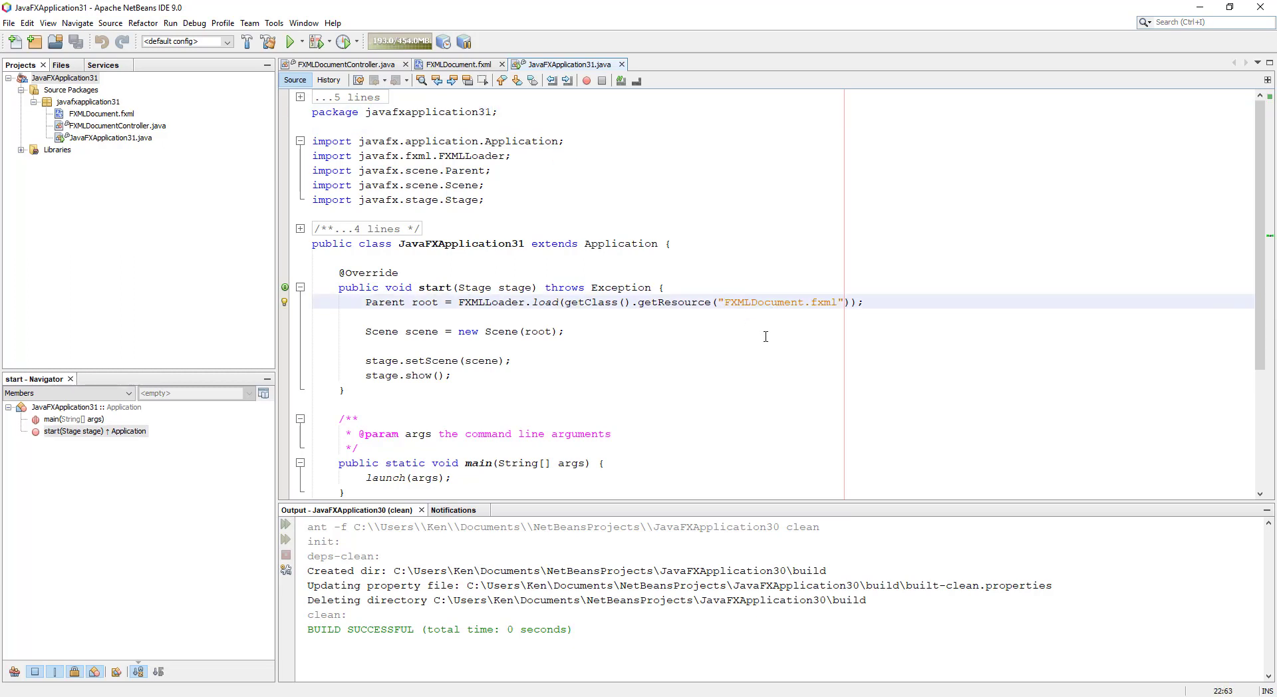
type("/javafxapplication31/")
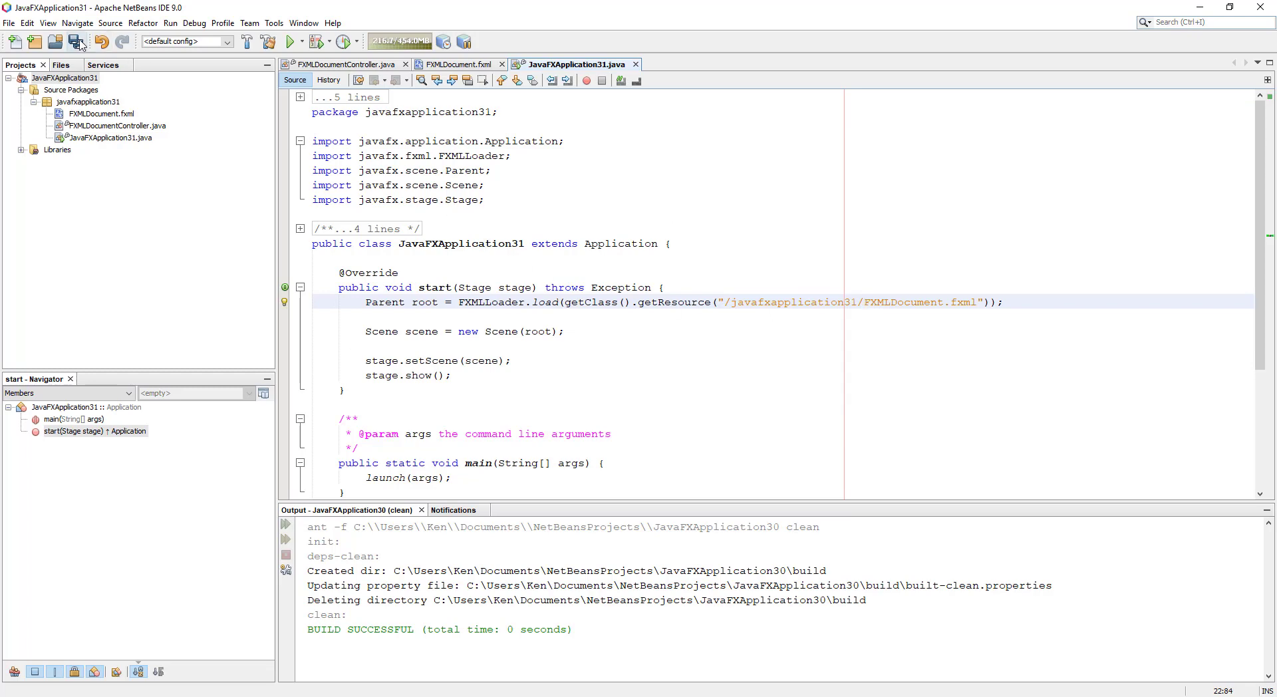
left_click(458, 65)
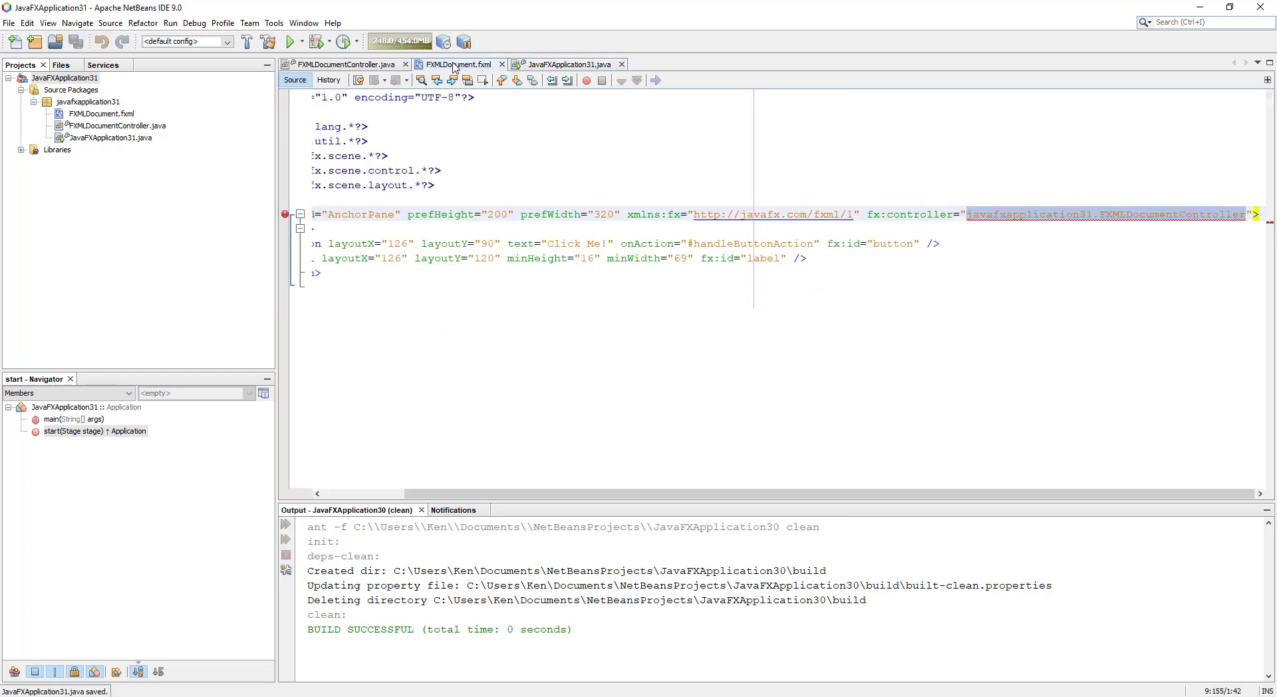
left_click(458, 65)
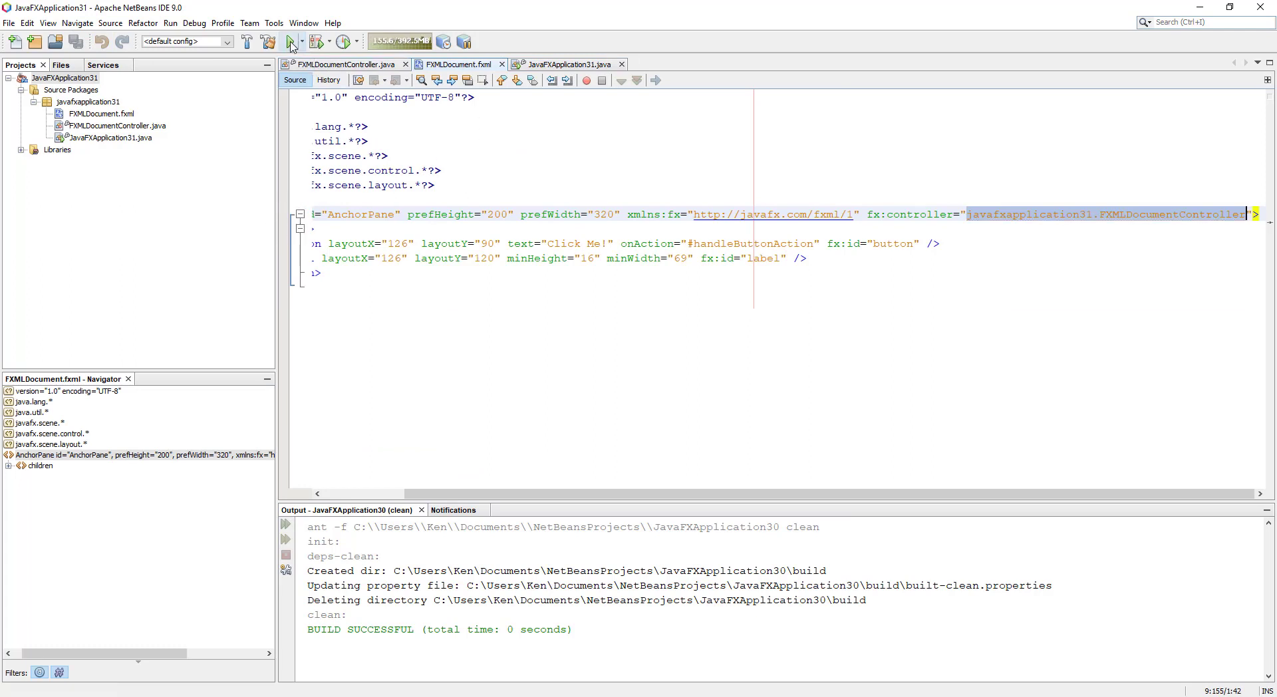
Run the project and select JavaFXApplication31 in the Projects tree.
left_click(290, 41)
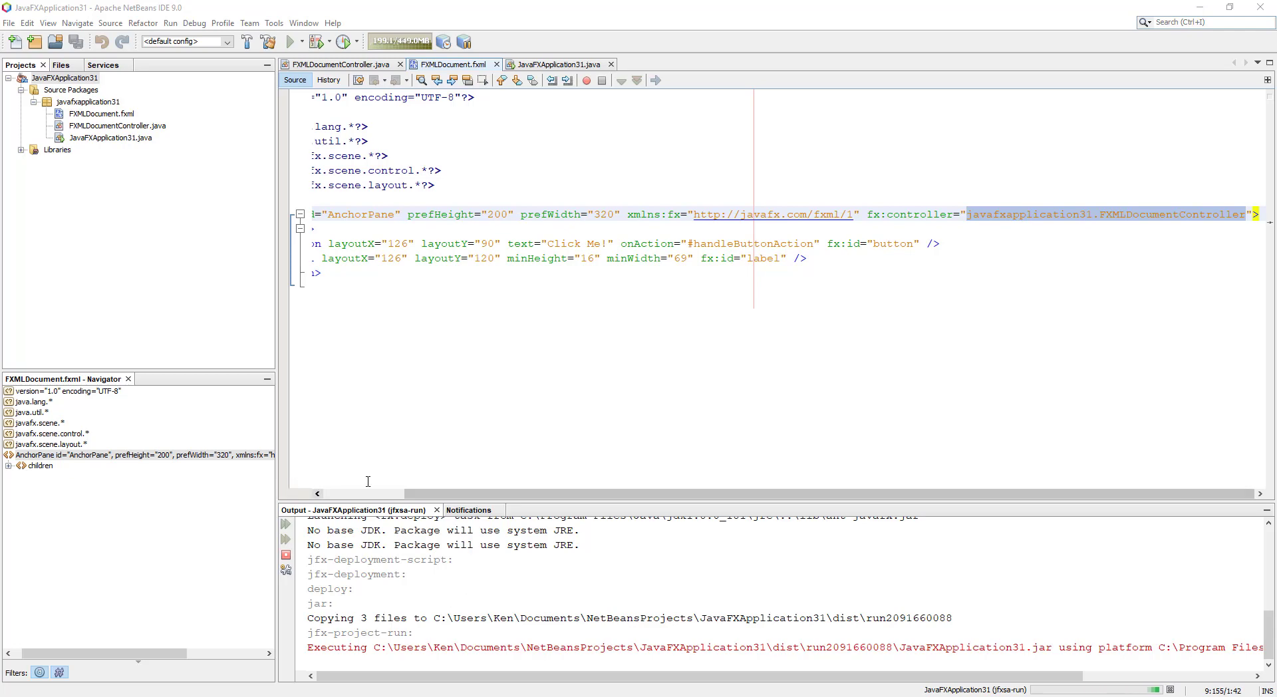
left_click(65, 77)
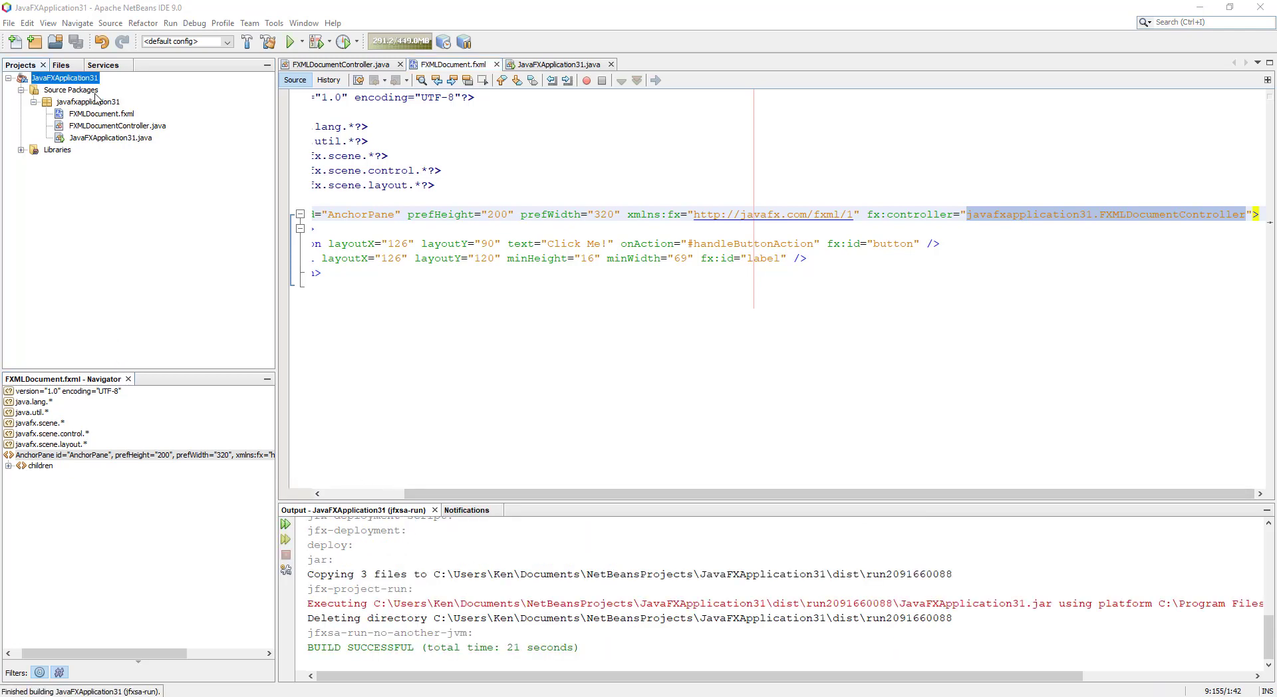
mouse_move(195, 142)
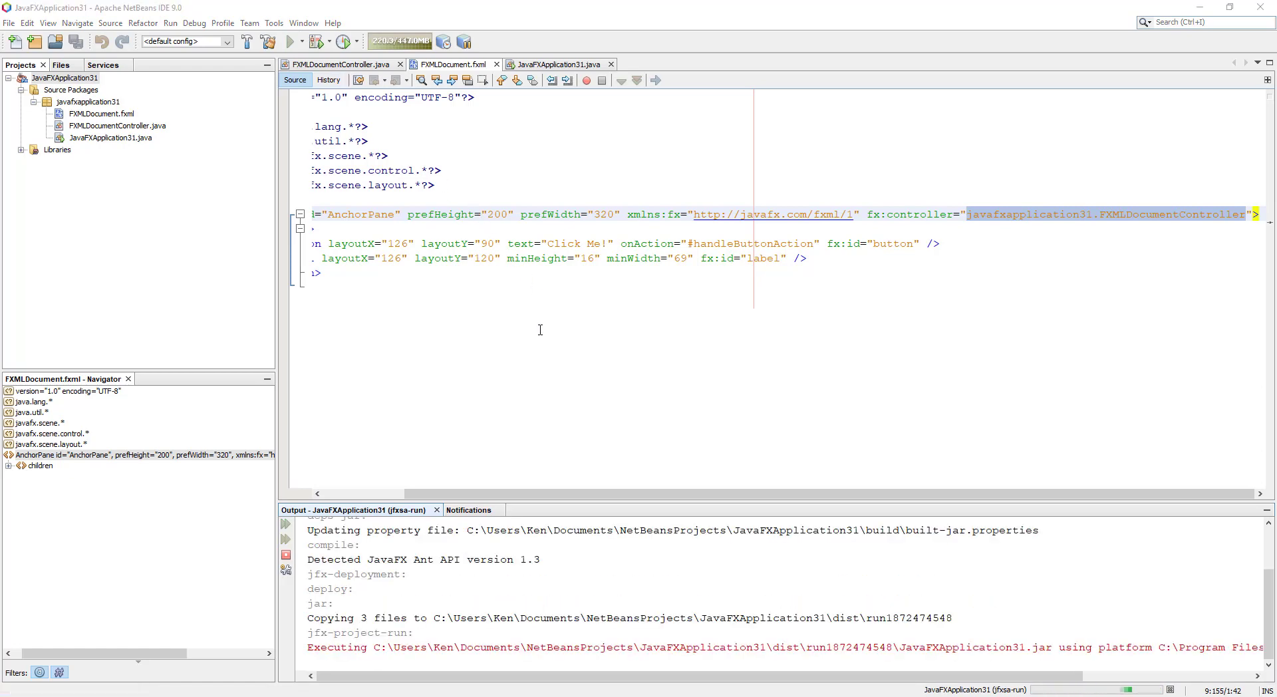
Run the app, click Click Me! to show Hello World!, then close its window.
left_click(316, 41)
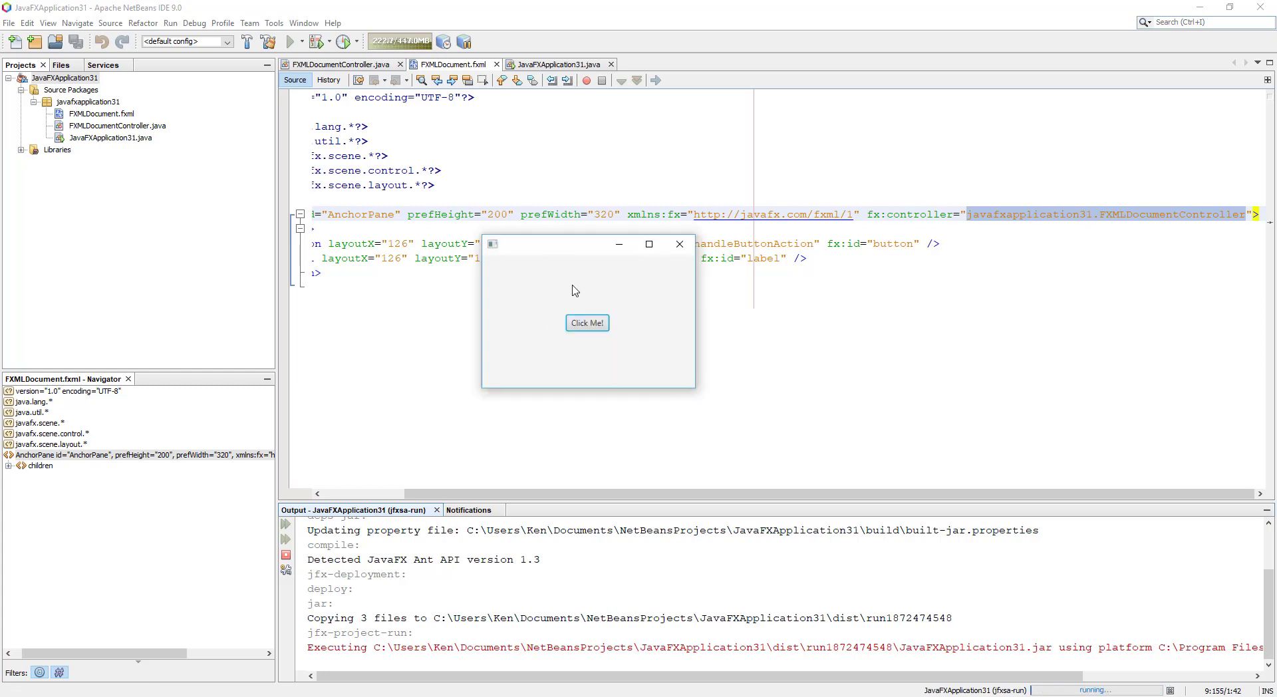
left_click(587, 323)
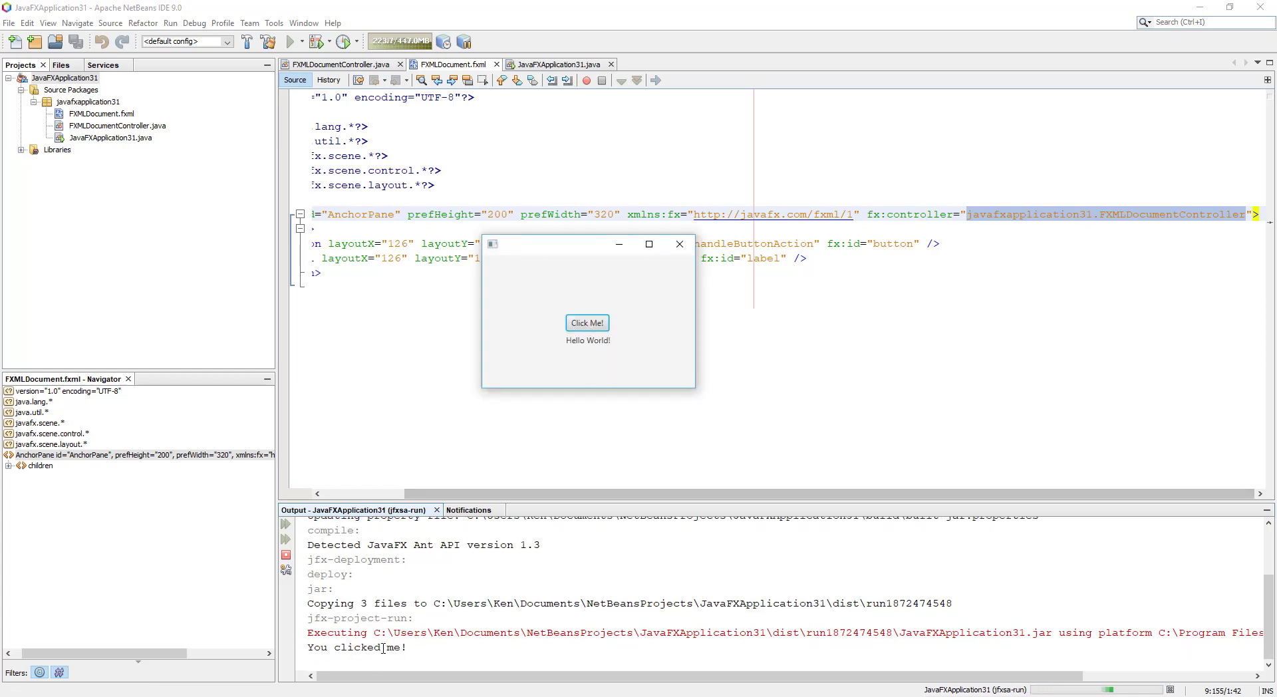
mouse_move(678, 244)
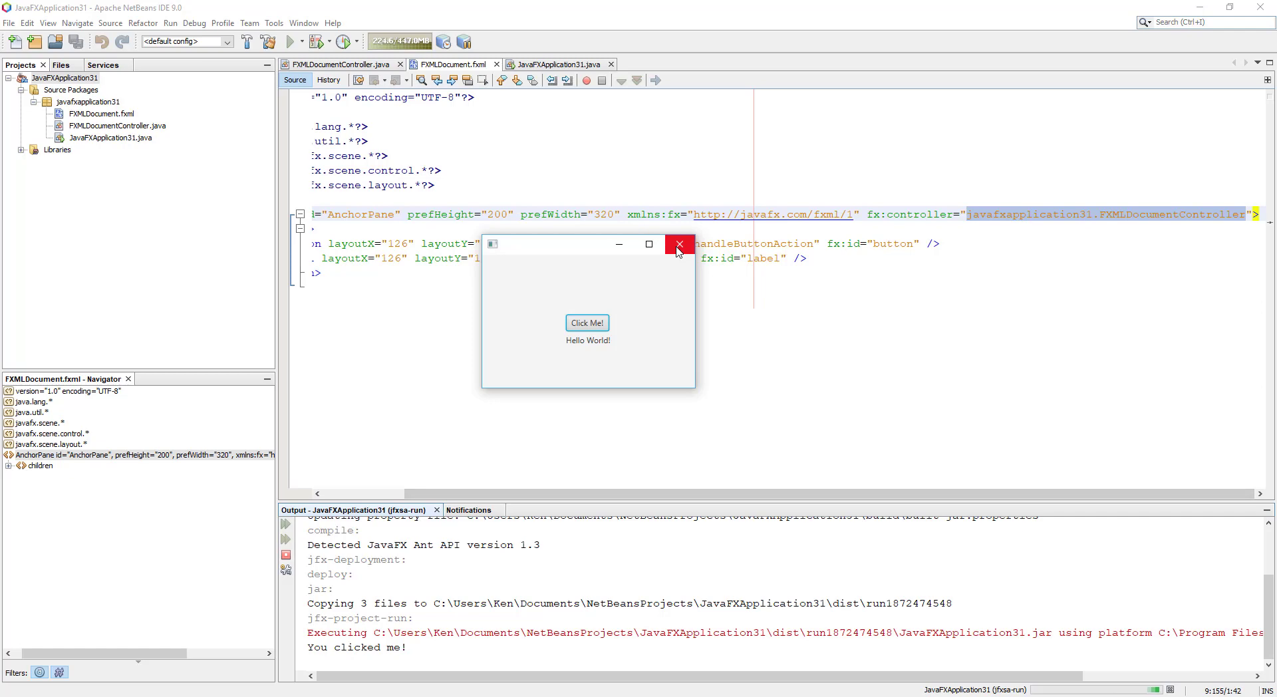
left_click(678, 243)
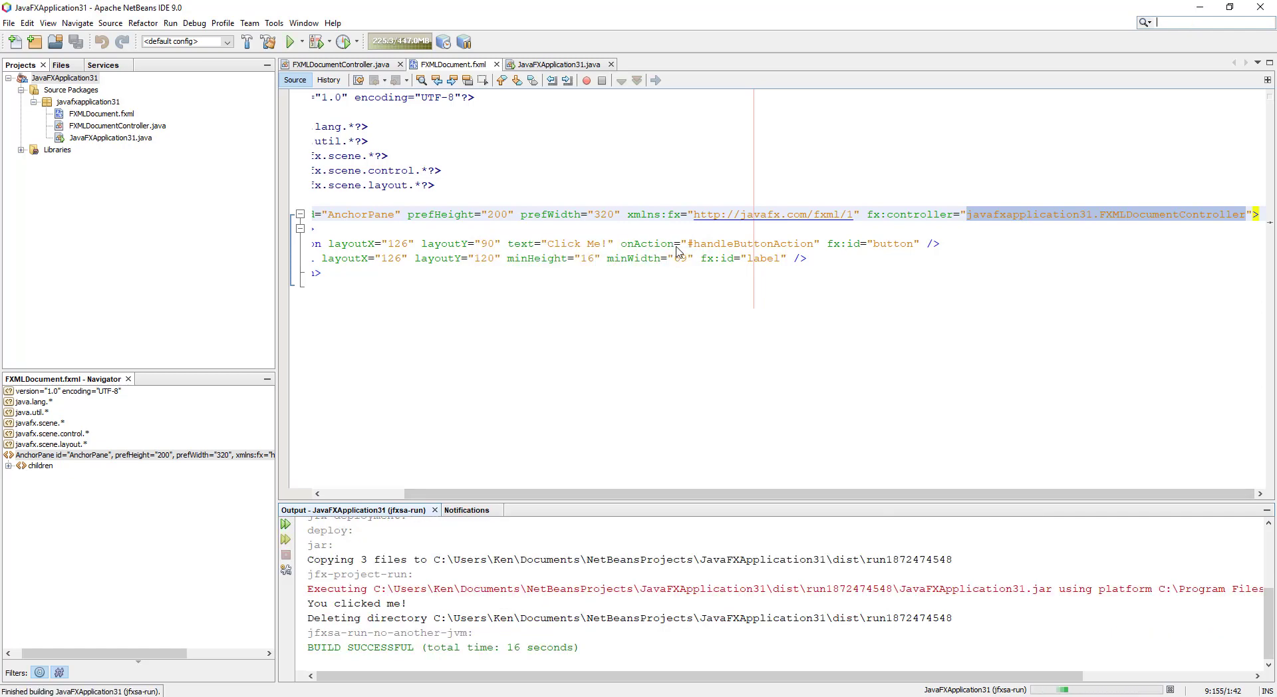